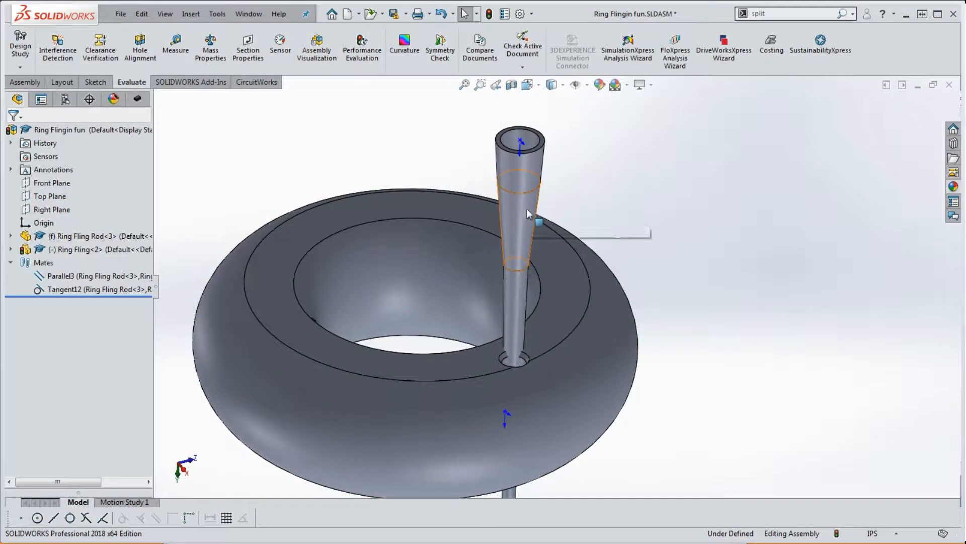
mouse_move(549, 360)
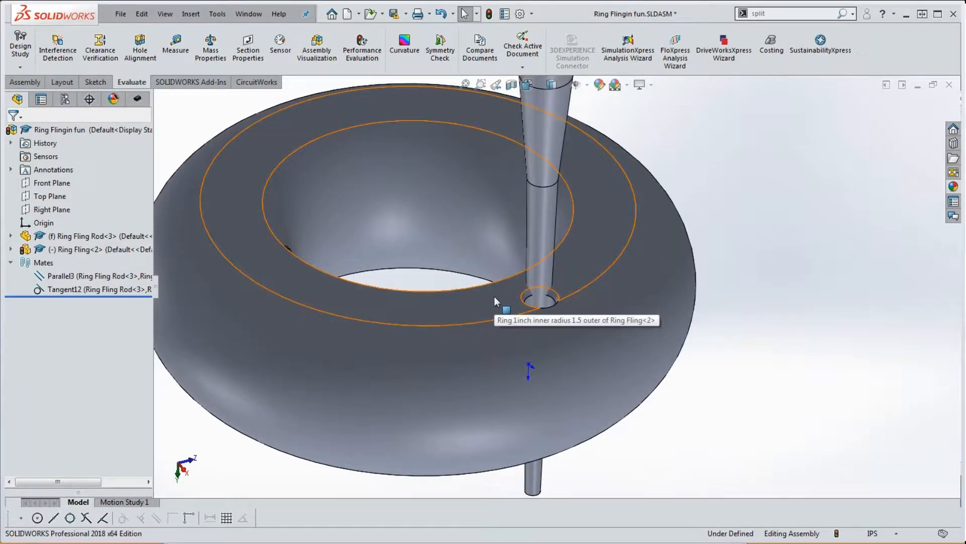
mouse_move(549, 277)
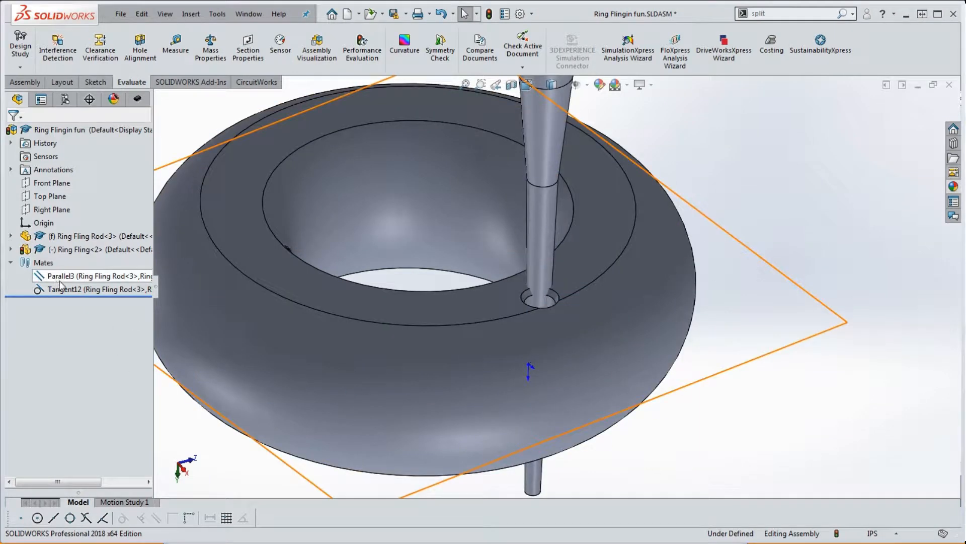
- Check the Parallel3 mate's rod circle, then measure 5.13 in from ring inner edge to rod face
click(92, 276)
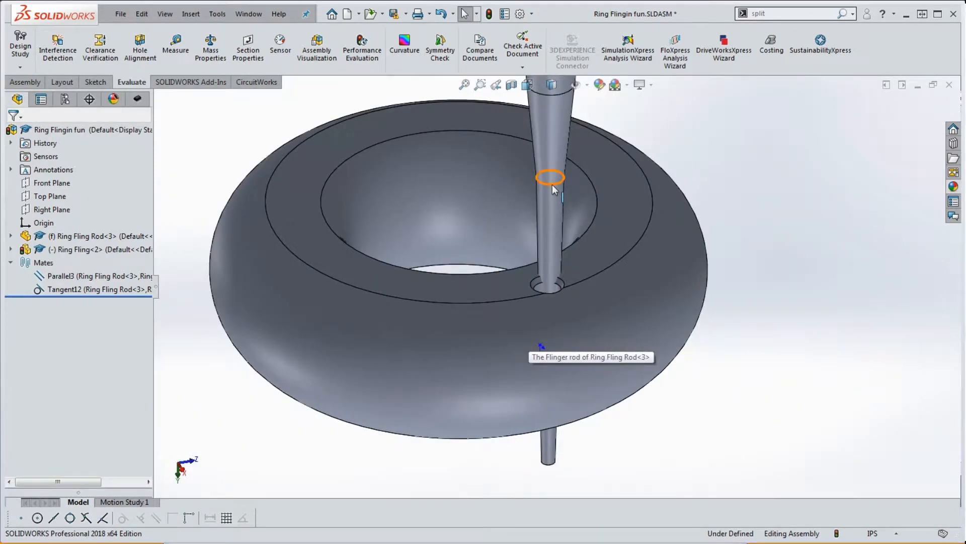
click(548, 178)
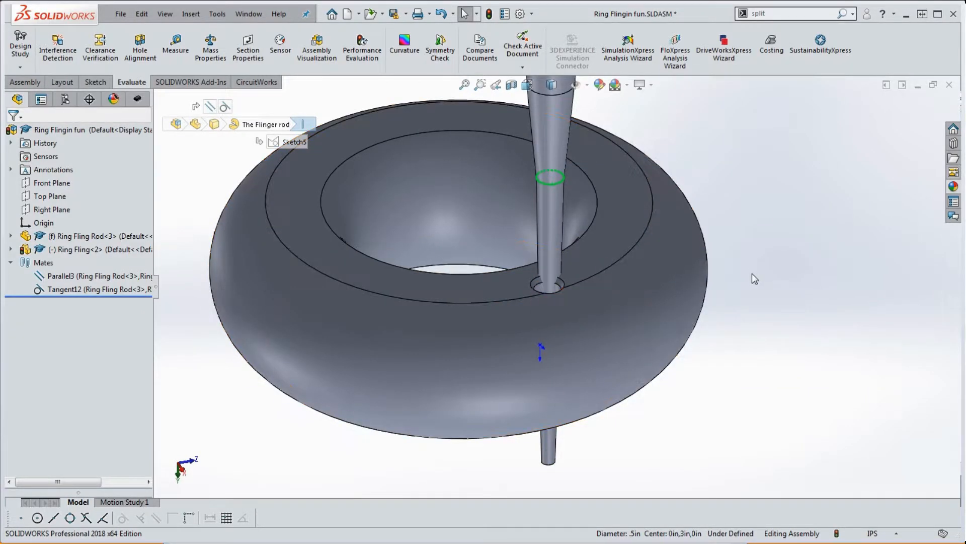
mouse_move(548, 291)
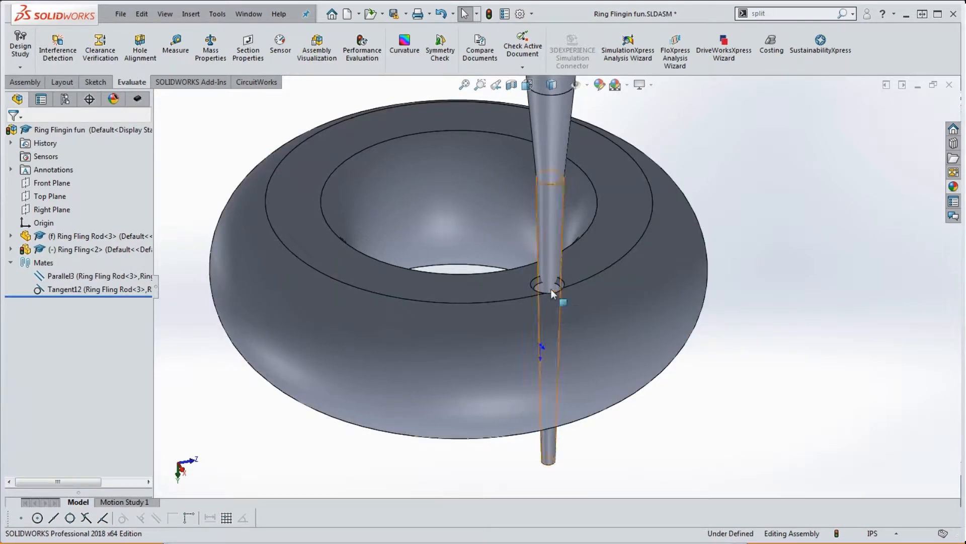
mouse_move(551, 294)
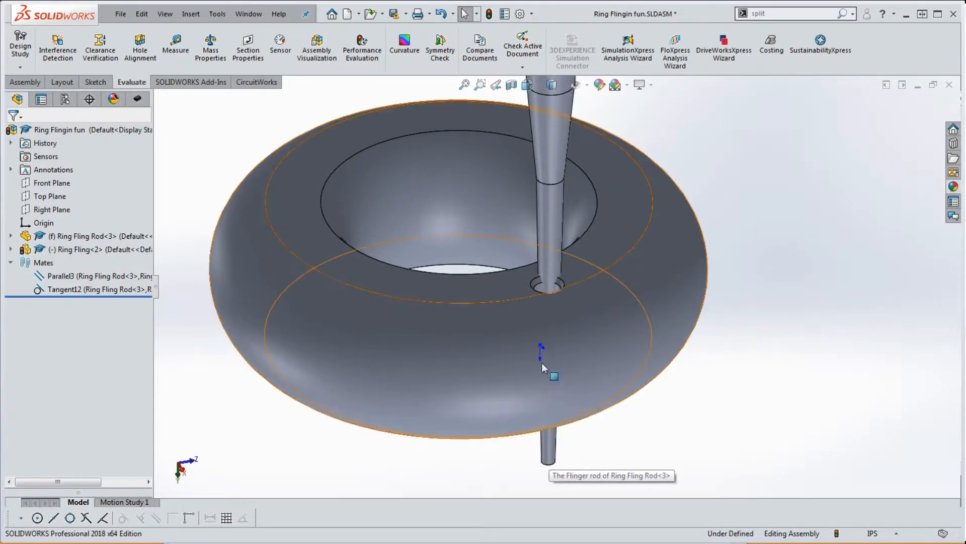
click(791, 308)
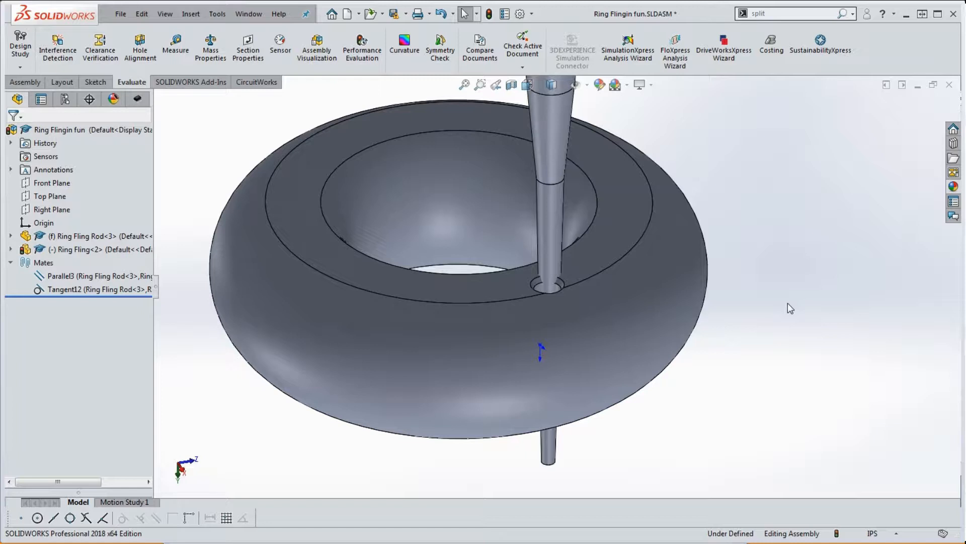
click(551, 285)
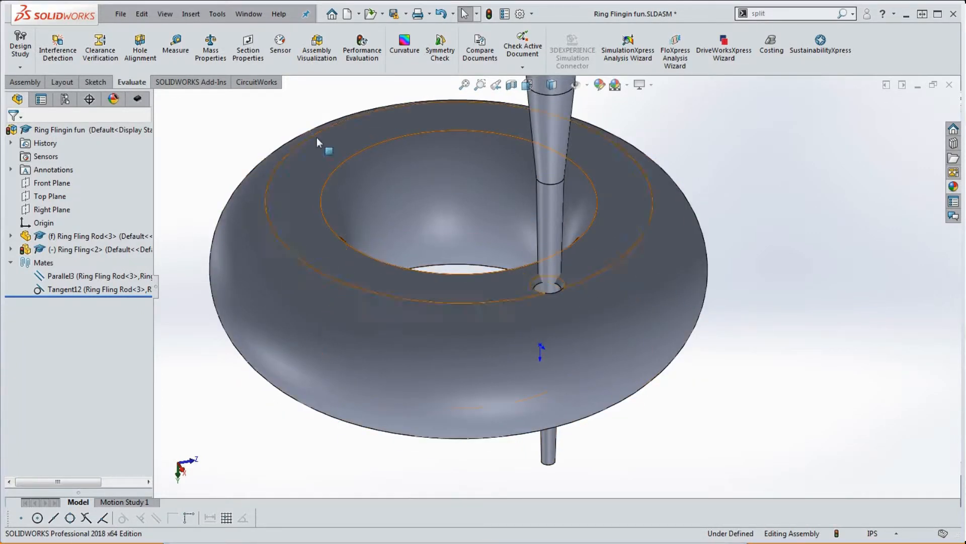
click(175, 47)
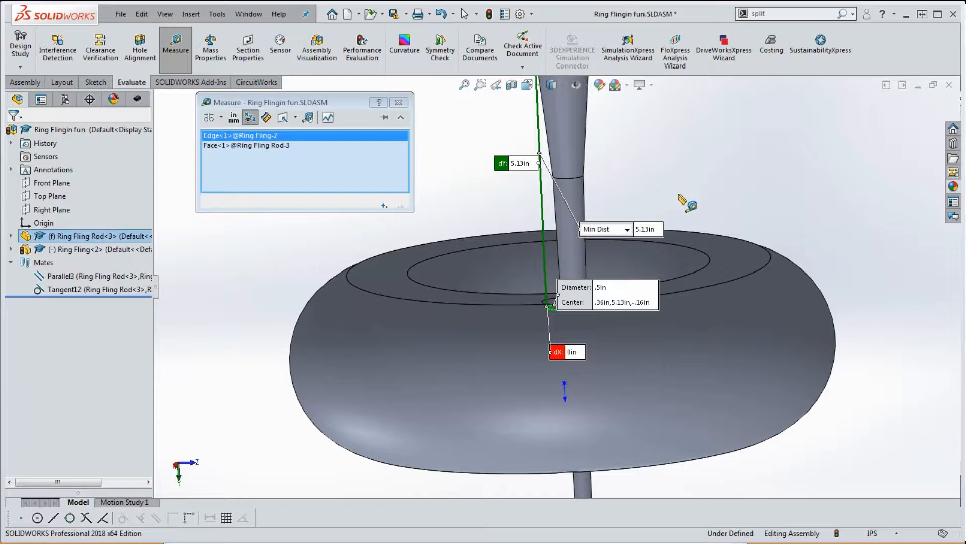
click(400, 102)
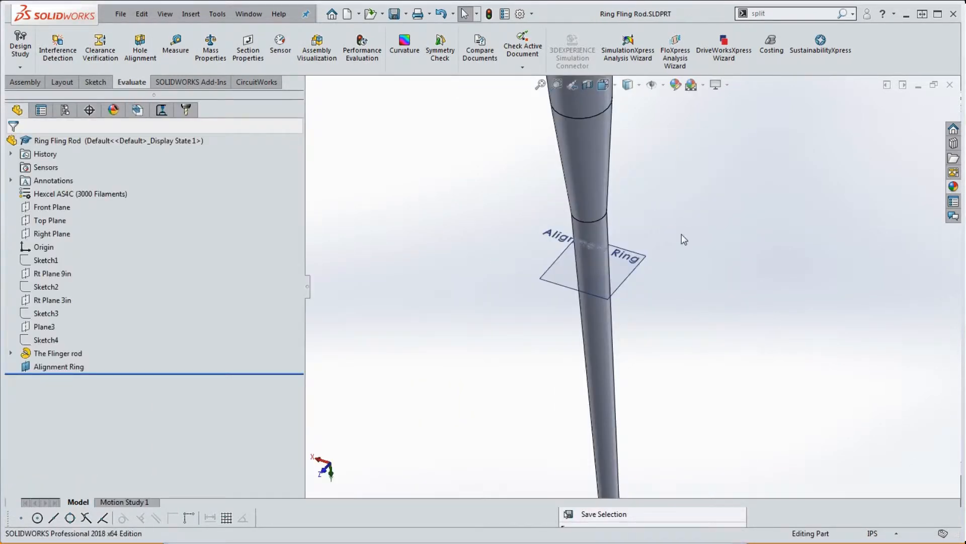
- Delete the rod's Alignment Ring plane and add Plane4 offset 5.125 in from the Top Plane
click(131, 82)
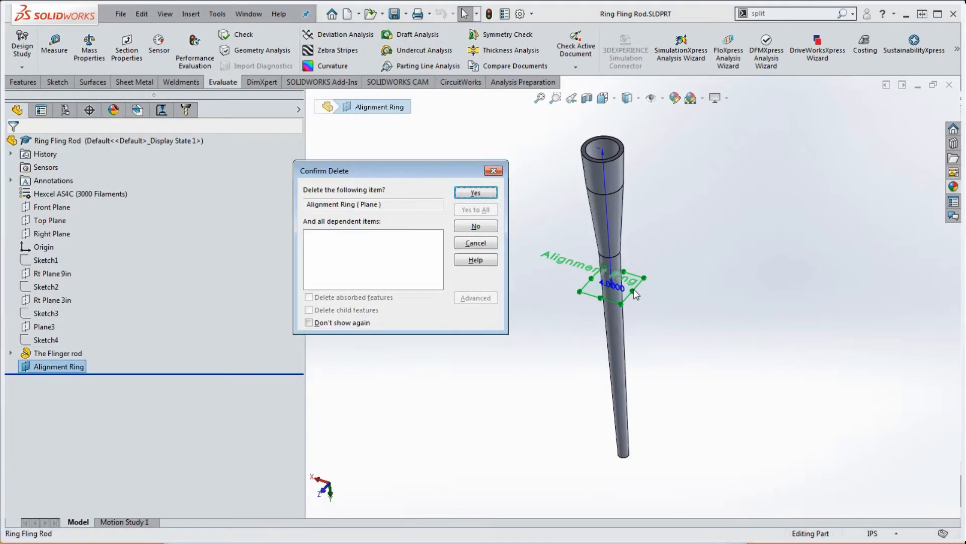
click(475, 192)
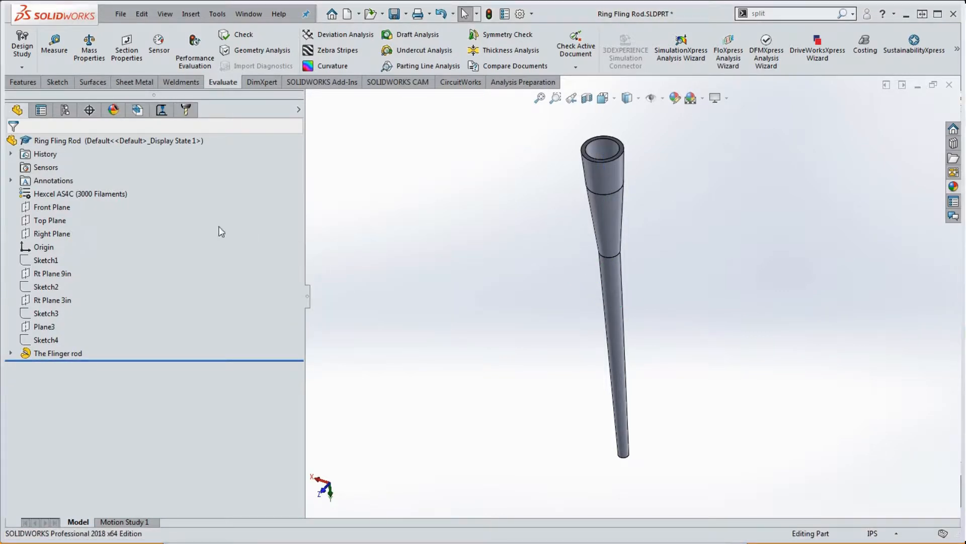
click(50, 220)
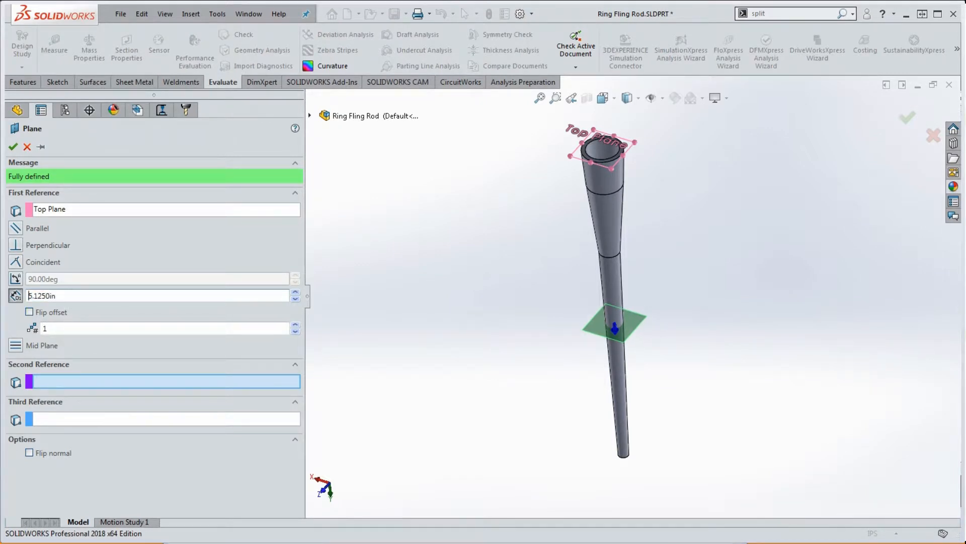
click(13, 146)
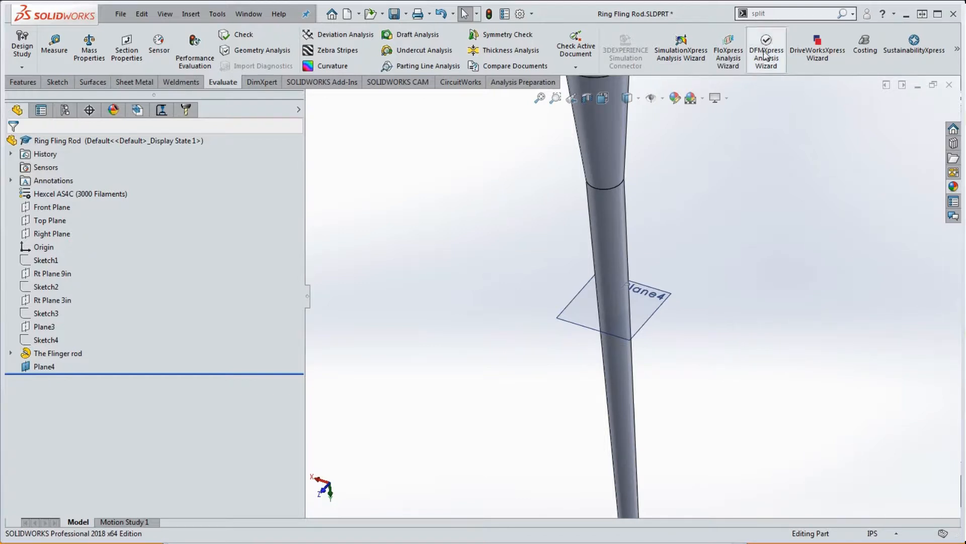
mouse_move(828, 18)
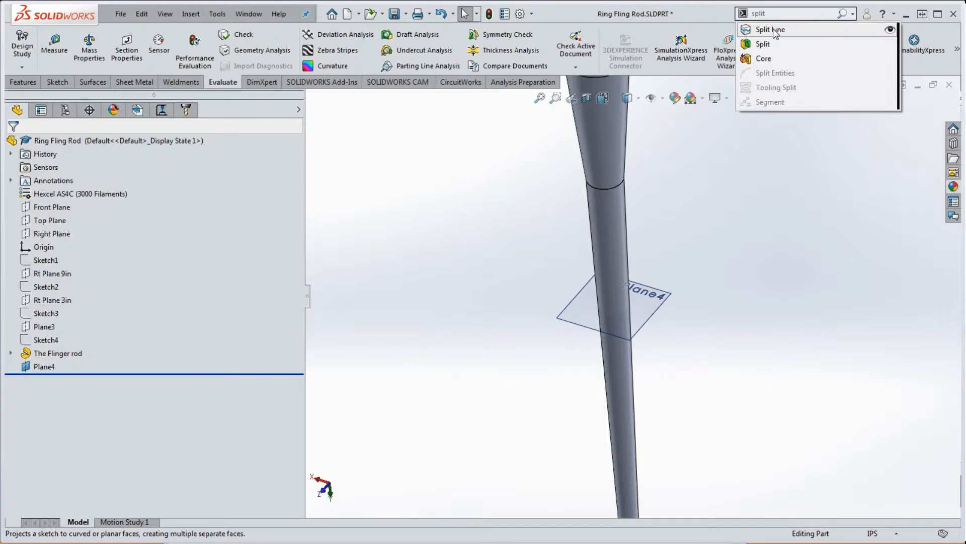
- Create an intersection split line on the rod's tapered face using Plane4
click(769, 30)
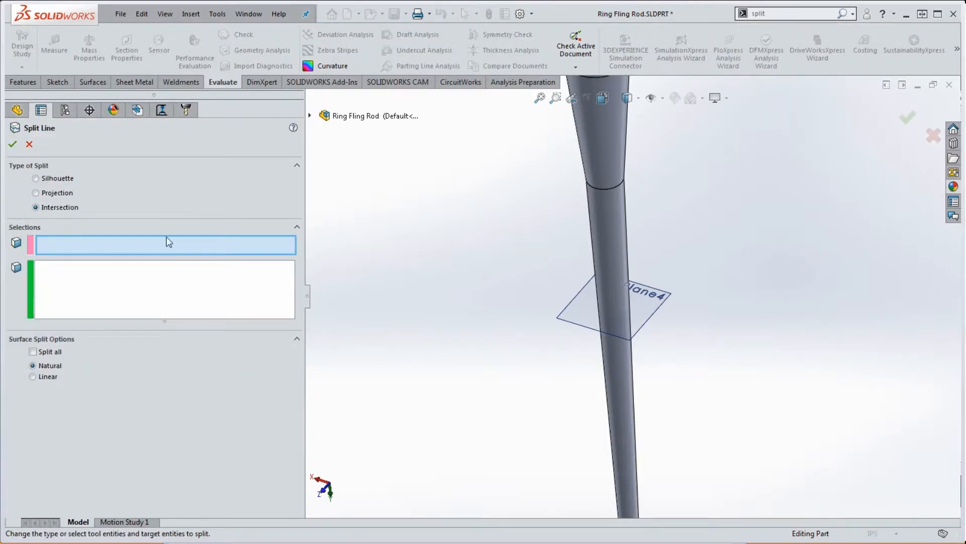
mouse_move(241, 270)
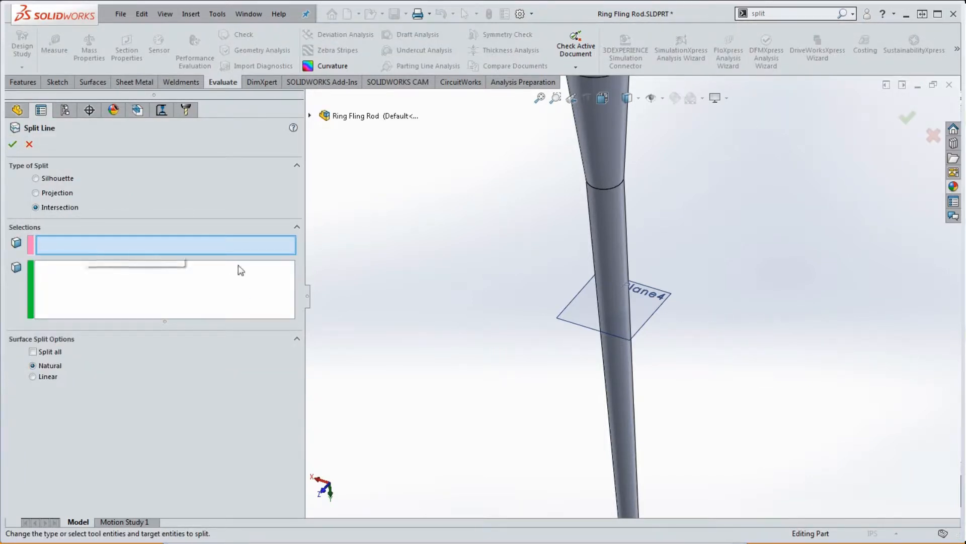
click(616, 305)
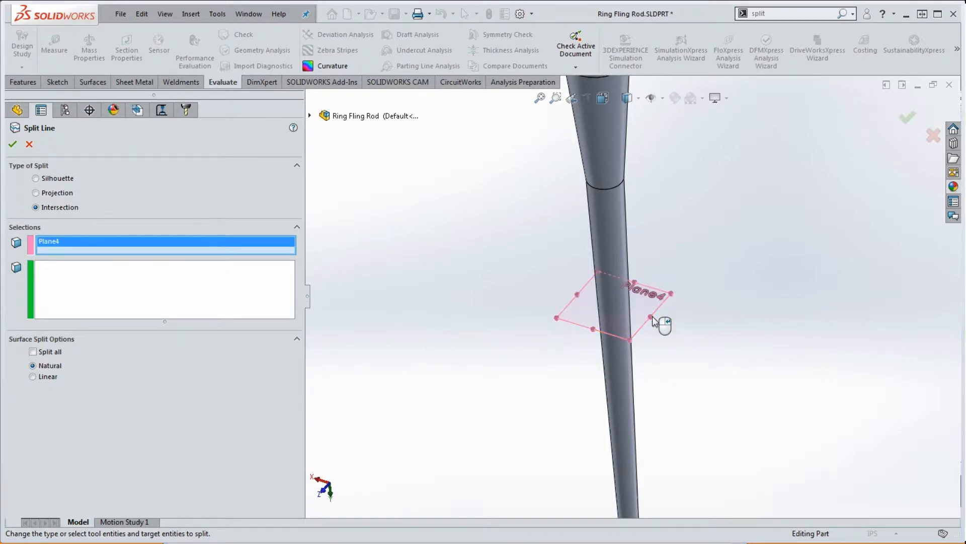
mouse_move(225, 302)
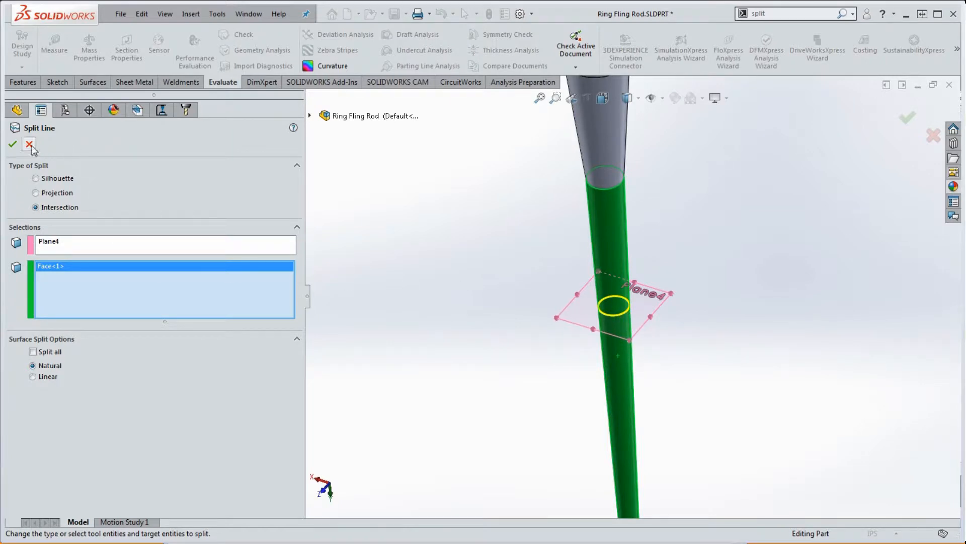
click(12, 144)
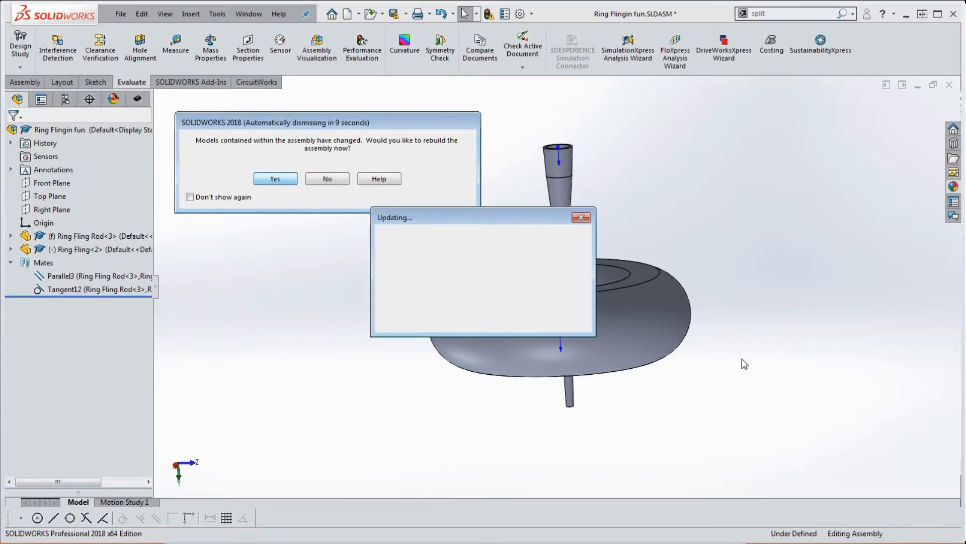
- Rebuild the Ring Flingin fun assembly and bring up the Parallel3 mate's menu to suppress it
click(275, 179)
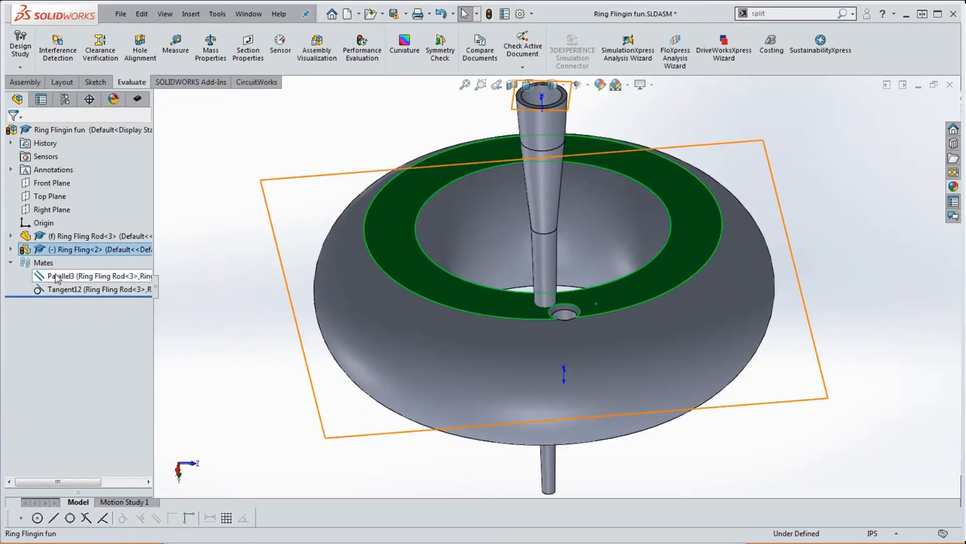
right_click(93, 275)
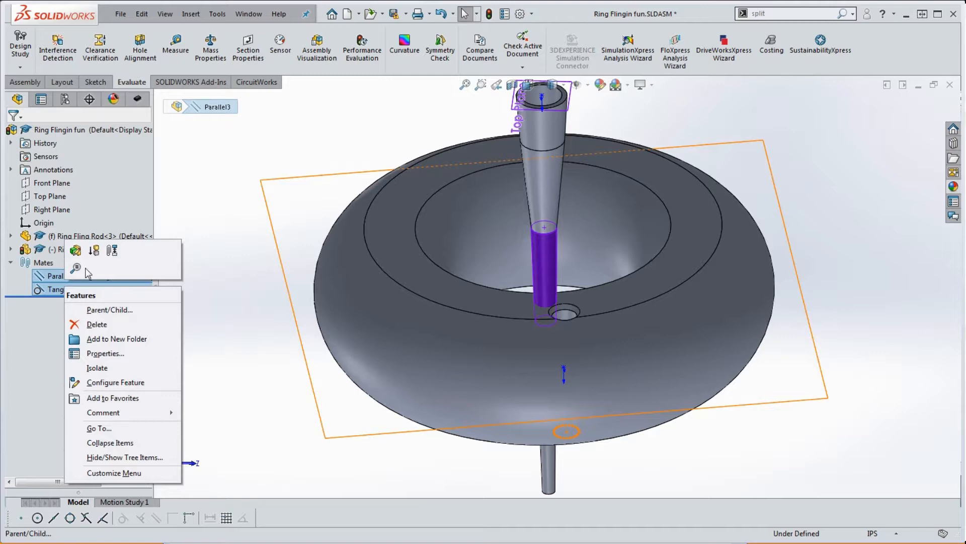
mouse_move(93, 251)
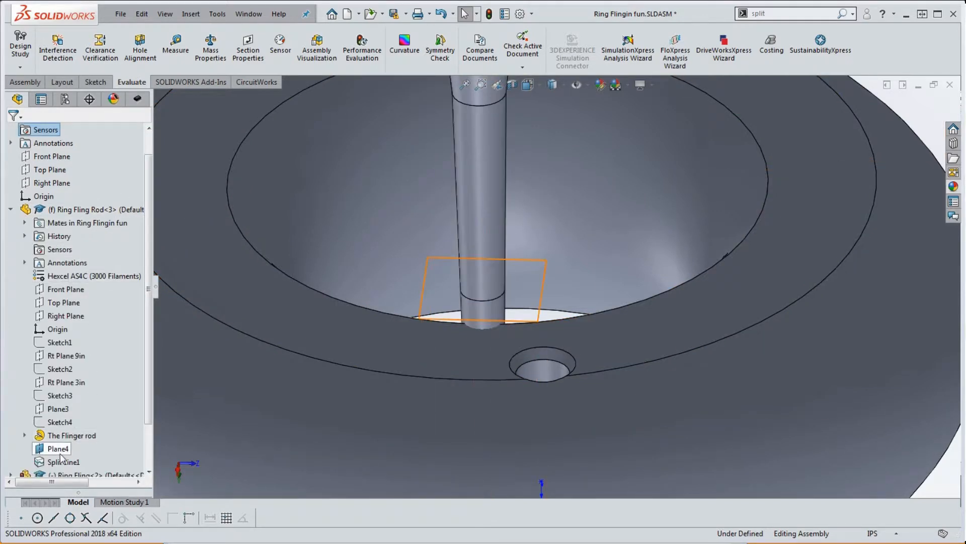
- Add a Coincident1 mate between the rod's Plane4 and the ring hole's edge
click(58, 447)
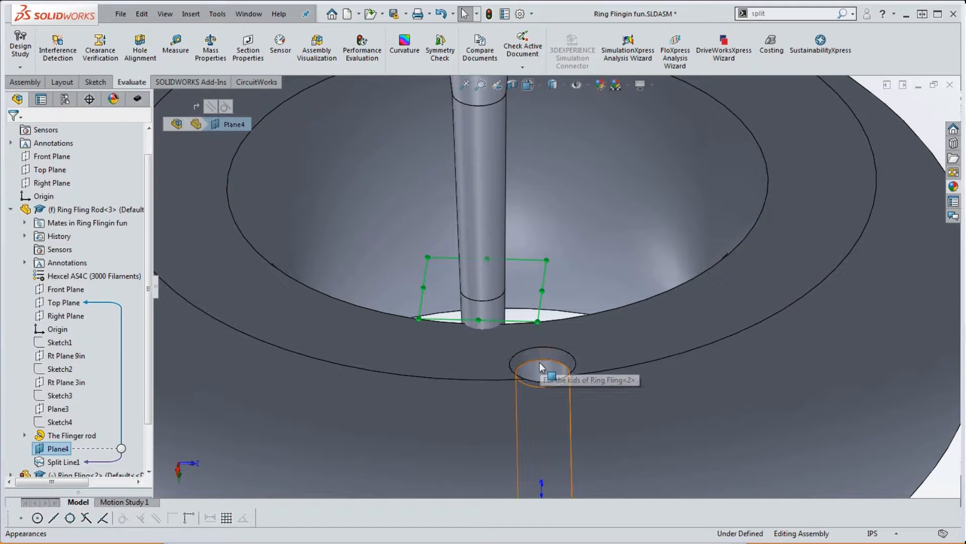
click(541, 374)
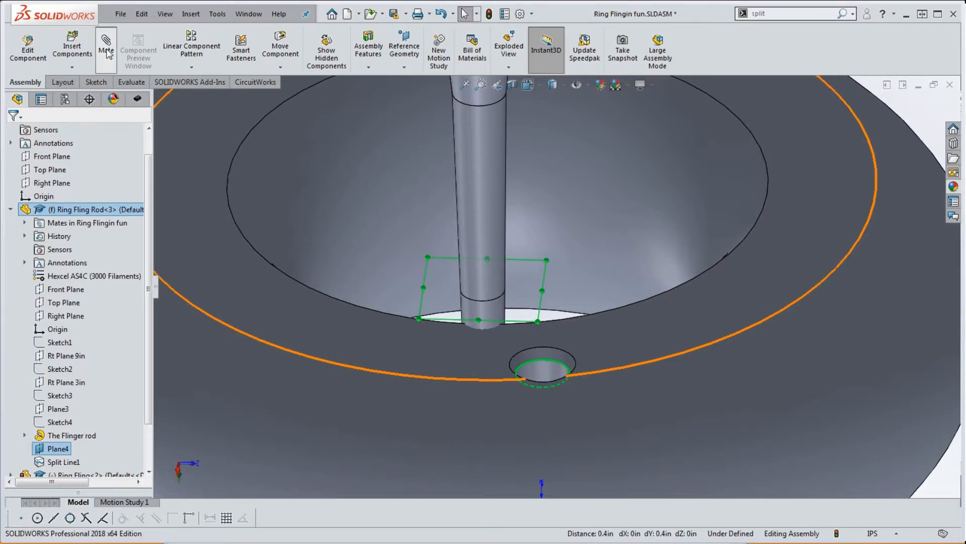
click(105, 49)
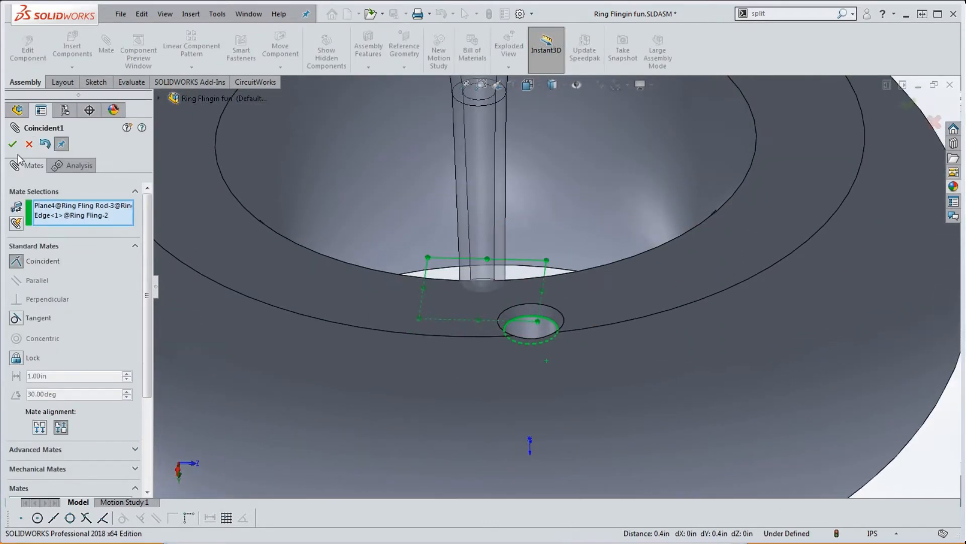
click(12, 143)
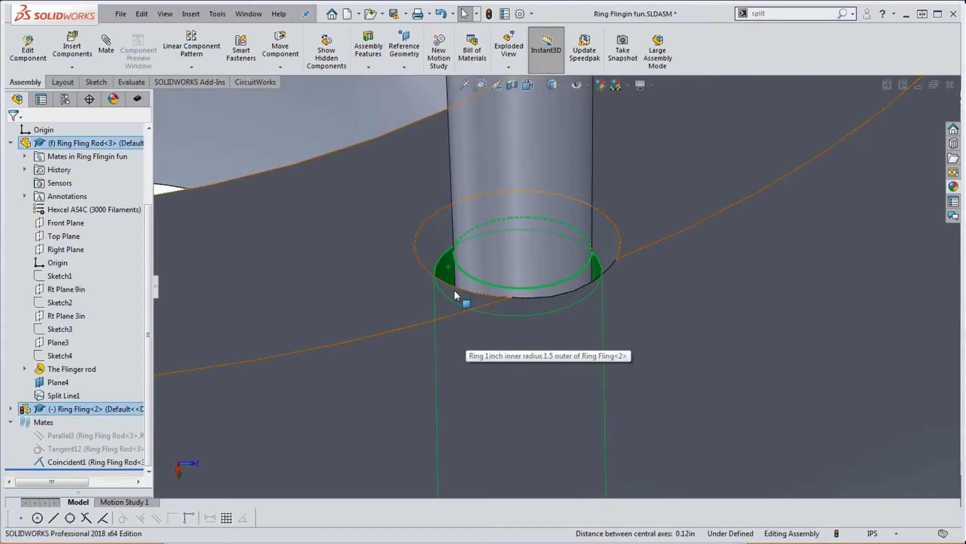
mouse_move(450, 277)
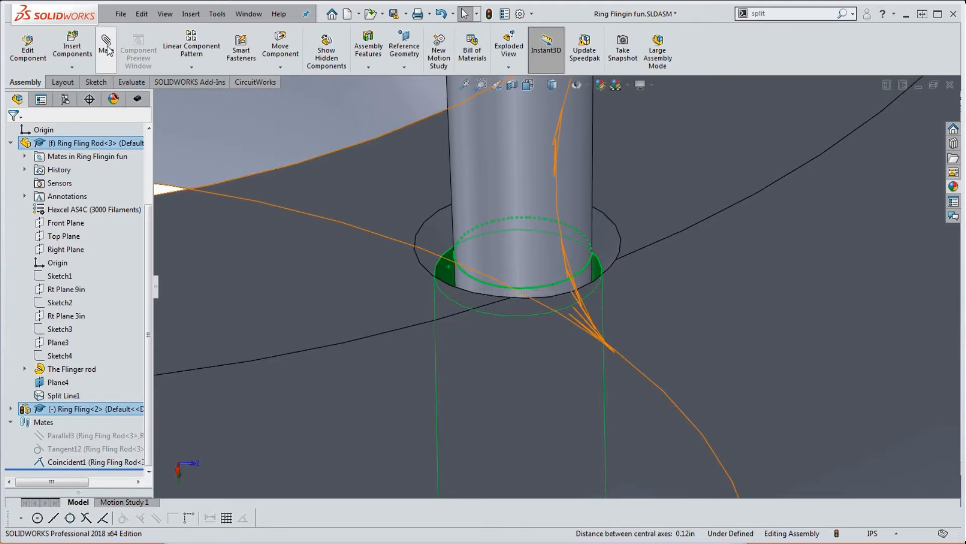
- Add a Tangent13 mate between the rod's split-line edge and the ring hole face
click(106, 46)
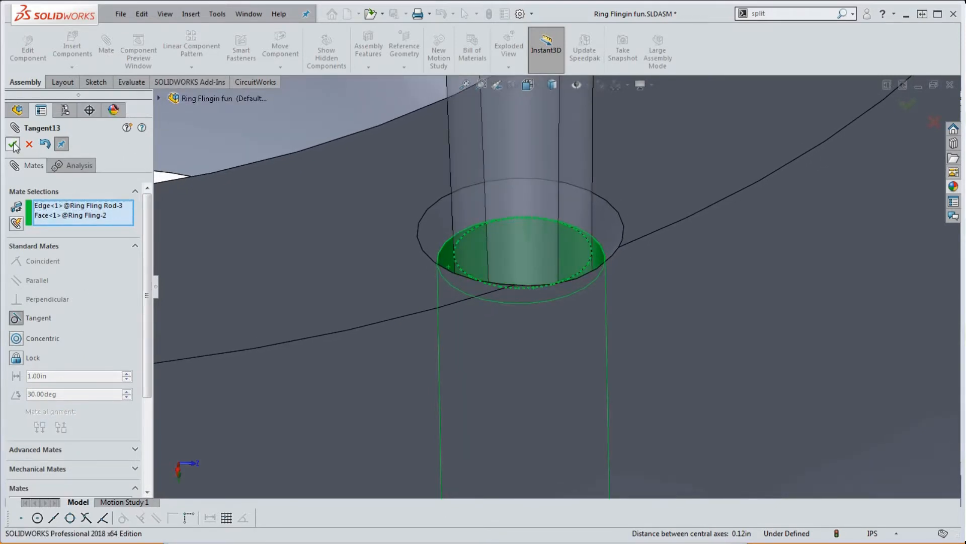
click(14, 144)
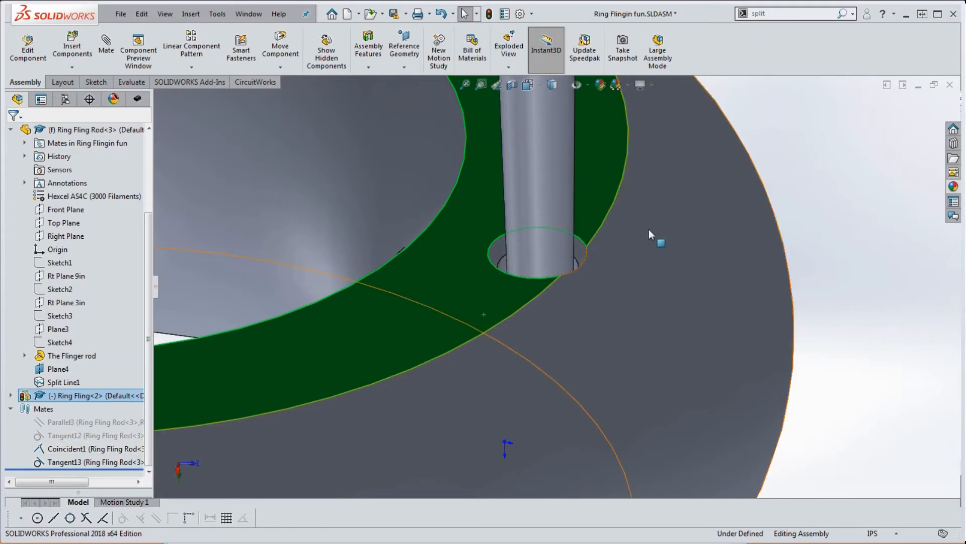
mouse_move(505, 268)
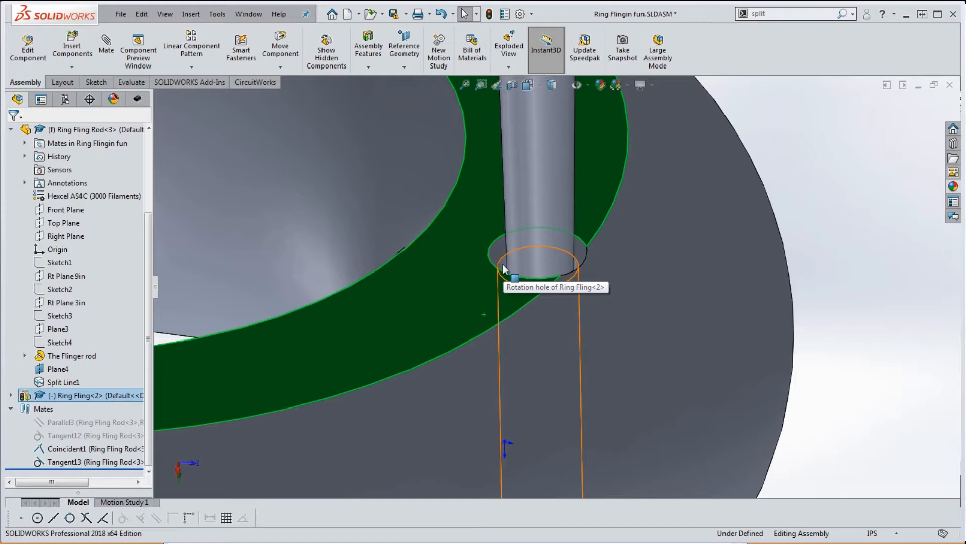
mouse_move(557, 272)
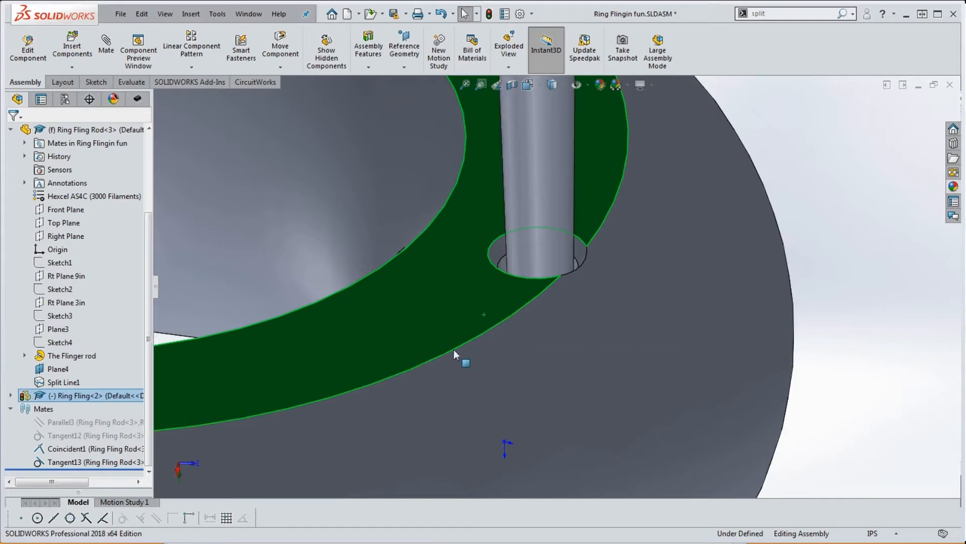
mouse_move(423, 226)
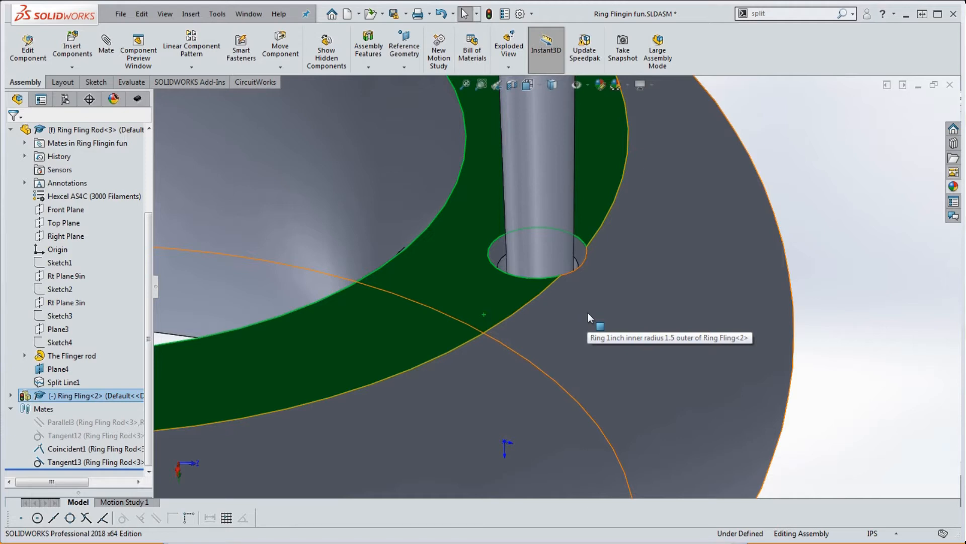
mouse_move(590, 319)
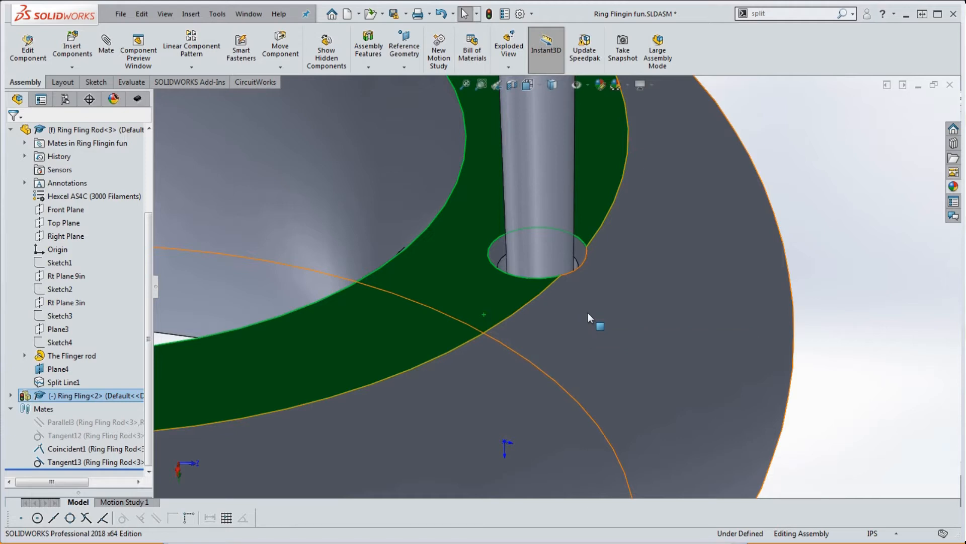